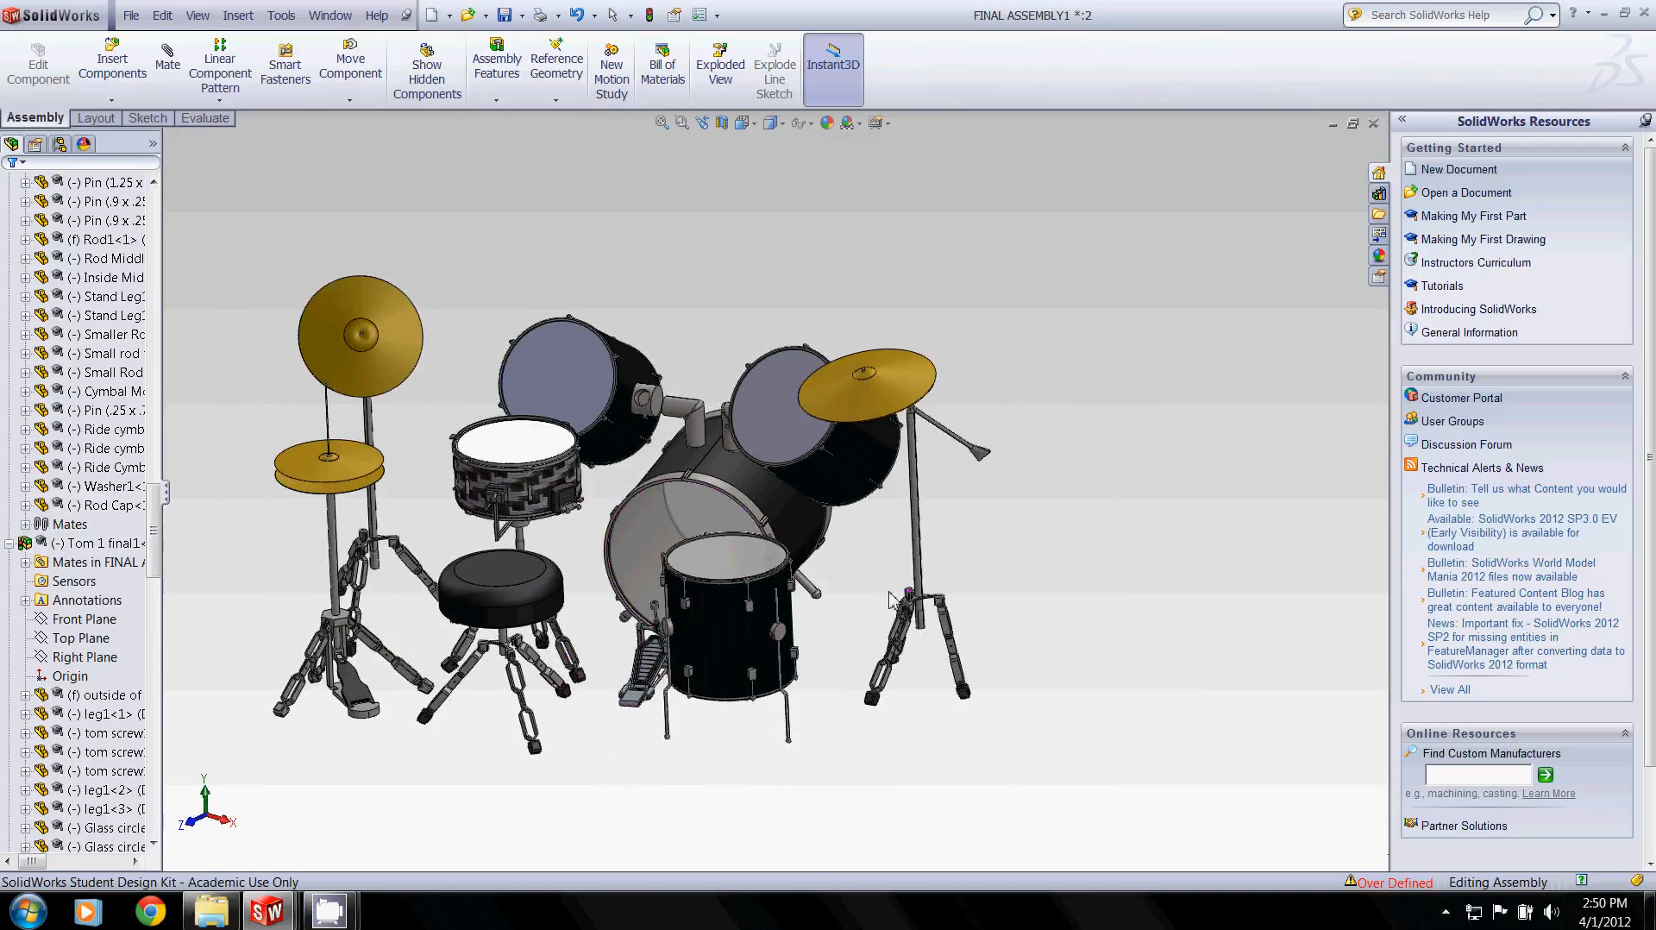
Orbit the full drum kit assembly to inspect it from the side, above and front
drag(633, 476, 801, 676)
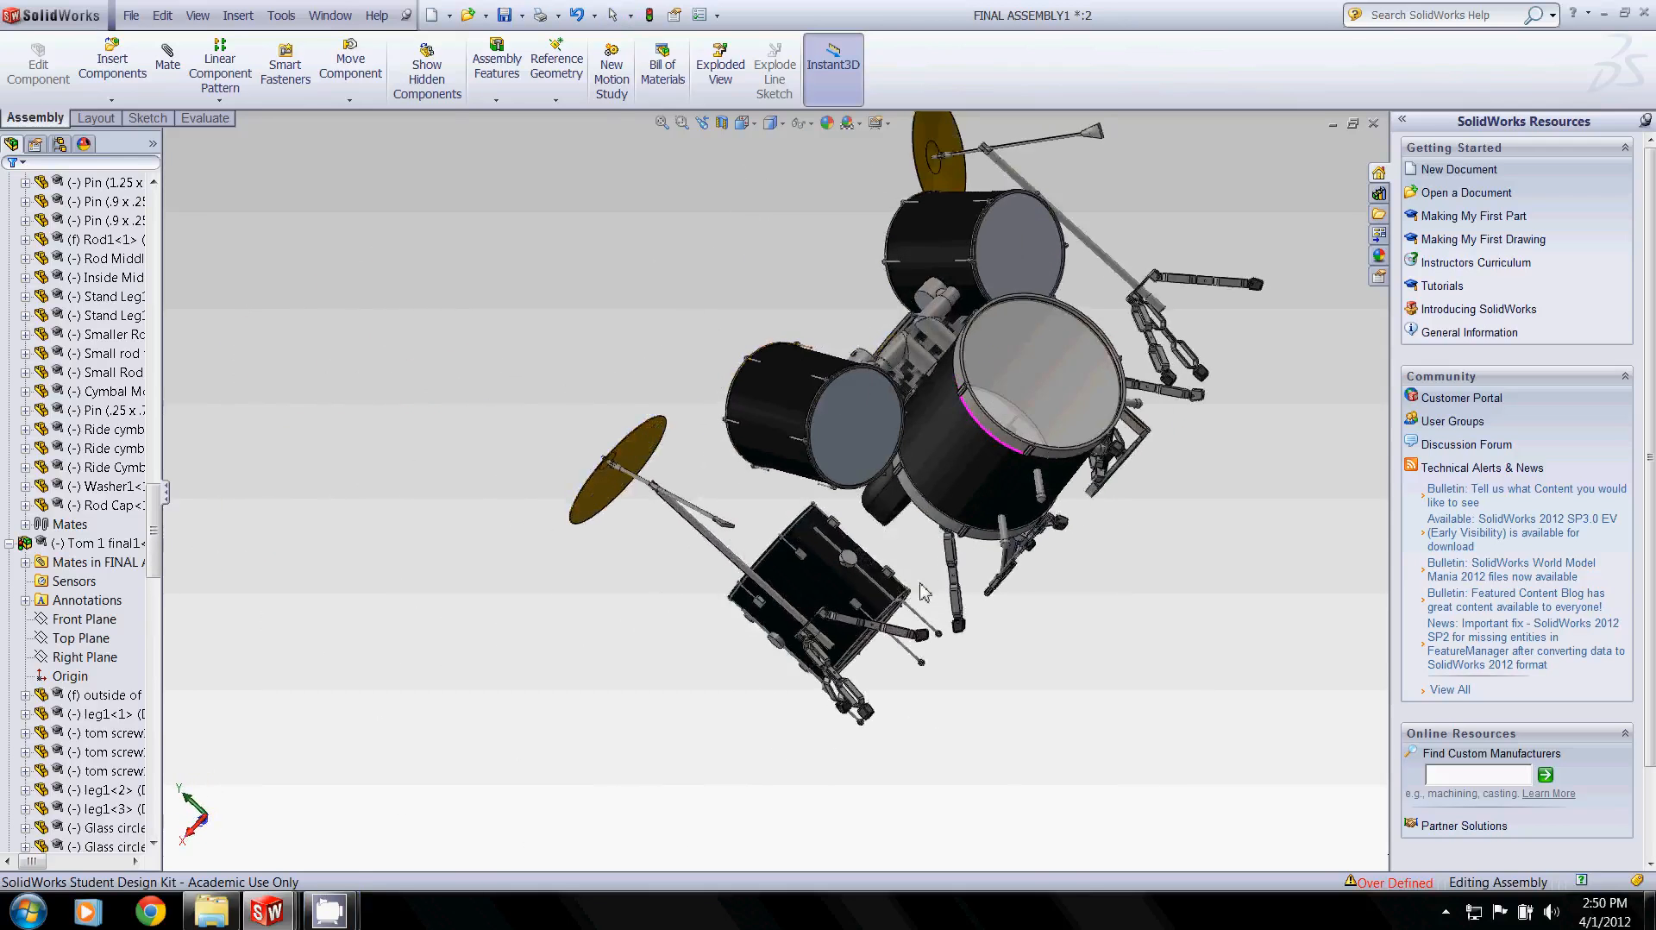
drag(924, 589, 724, 563)
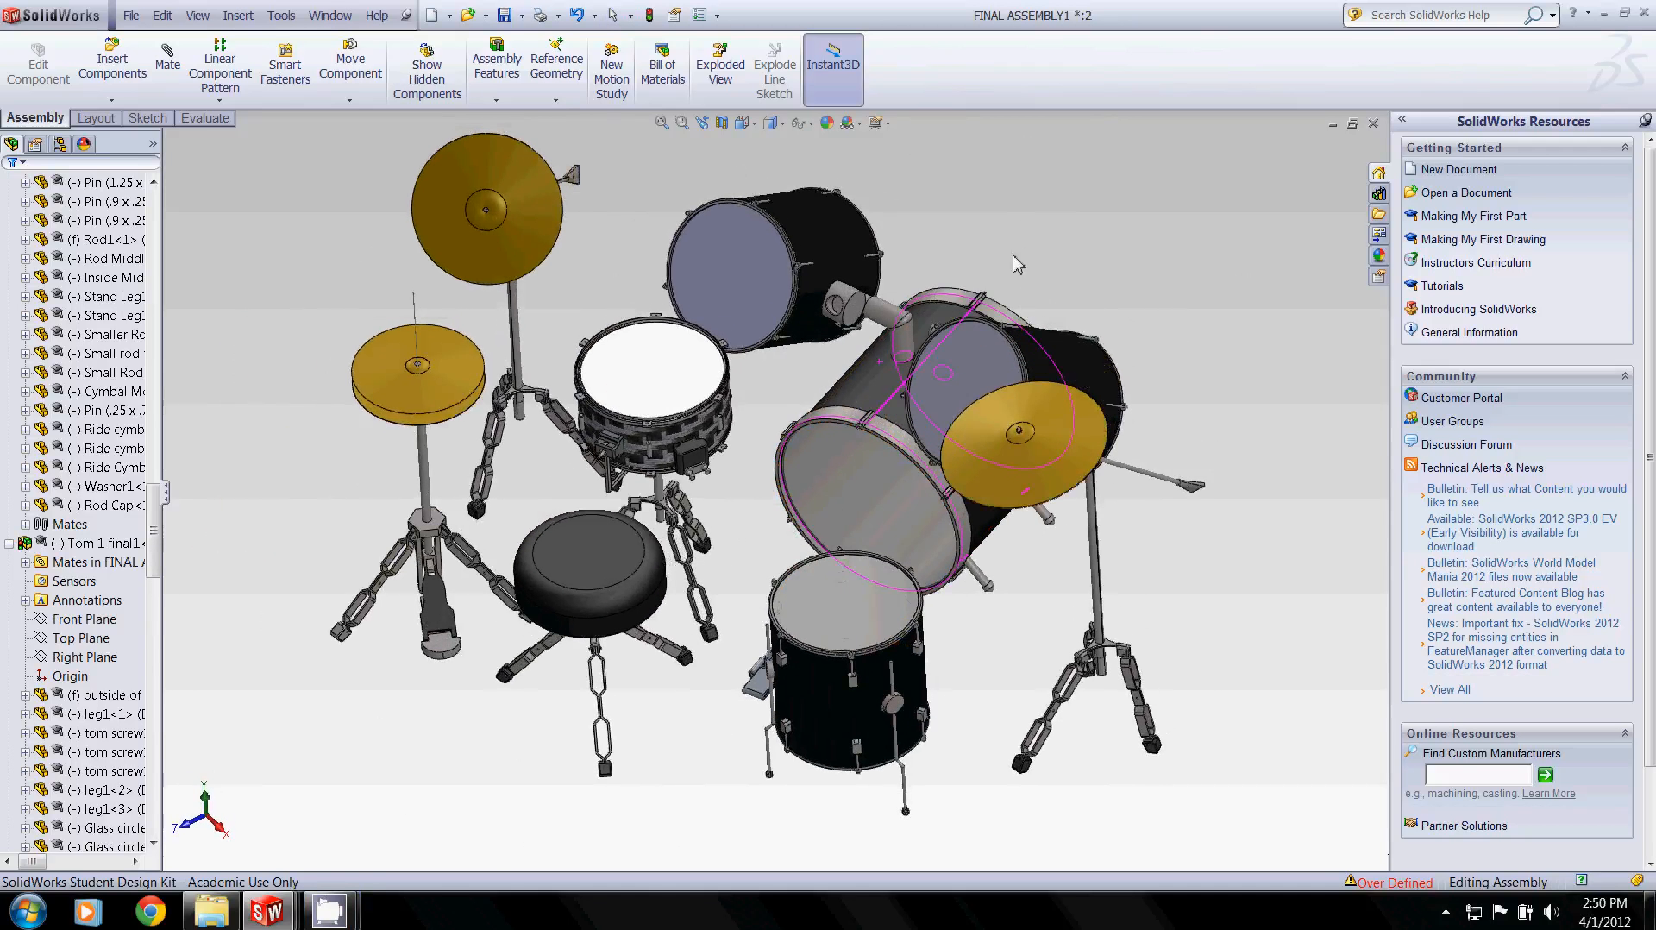
drag(1014, 263, 1014, 444)
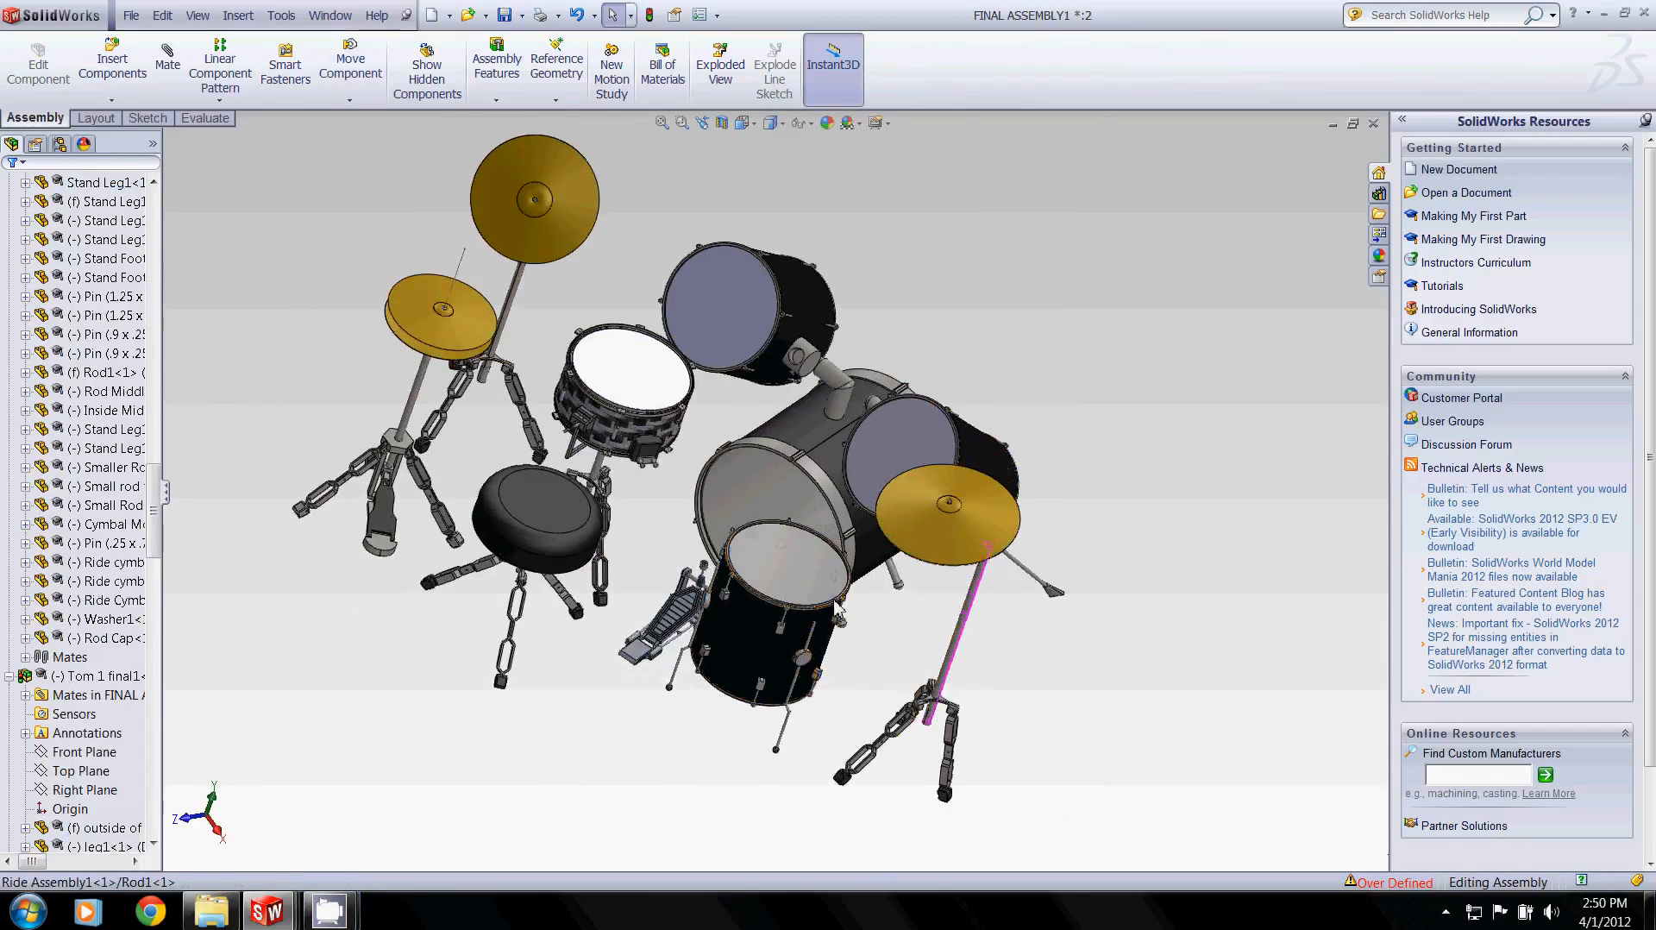
Switch to the Bass Drum Outer Cylinder1 part via the taskbar thumbnails
click(106, 827)
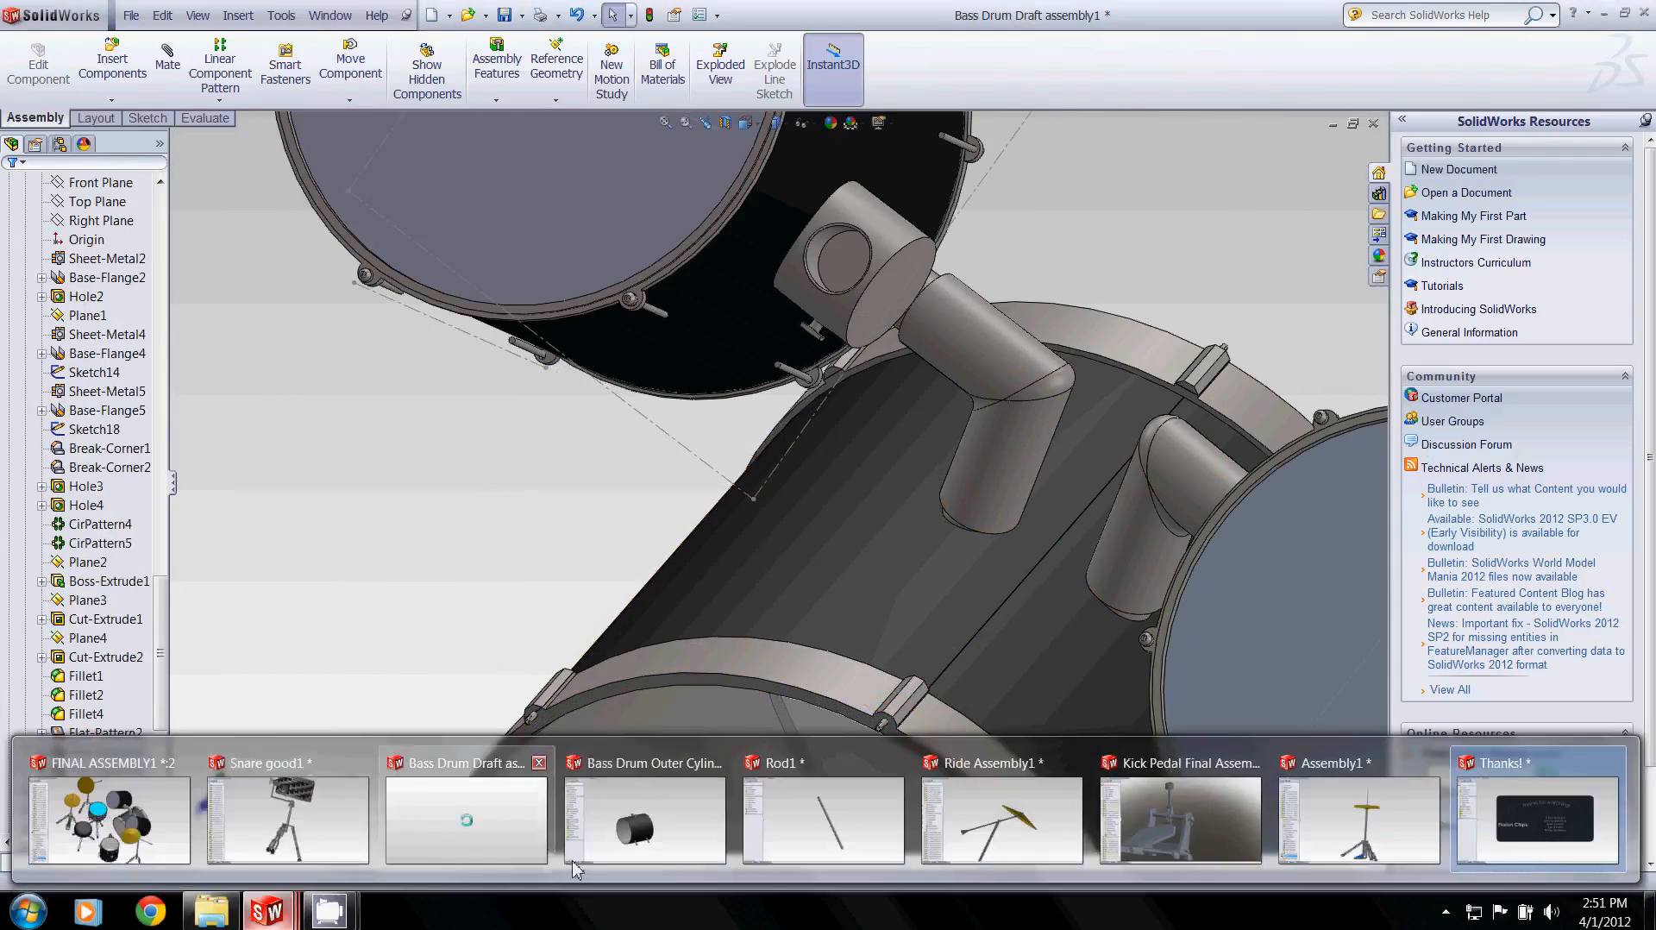
click(643, 819)
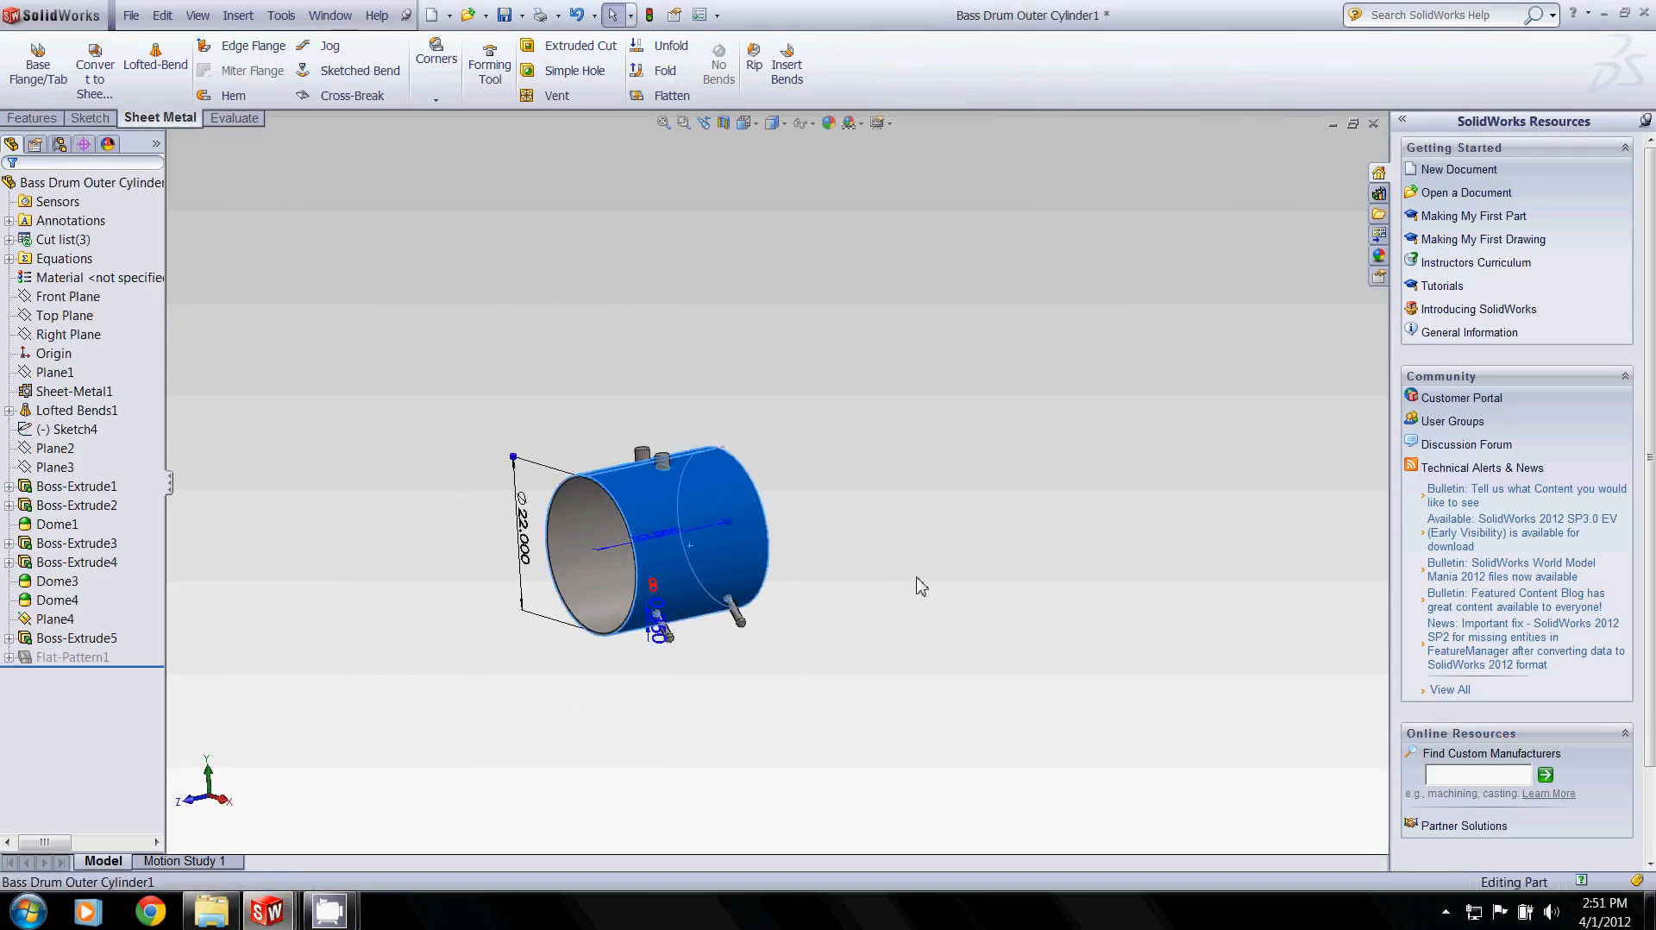
Flatten the bass drum shell into its flat sheet pattern and switch to the Rod1 window
click(671, 95)
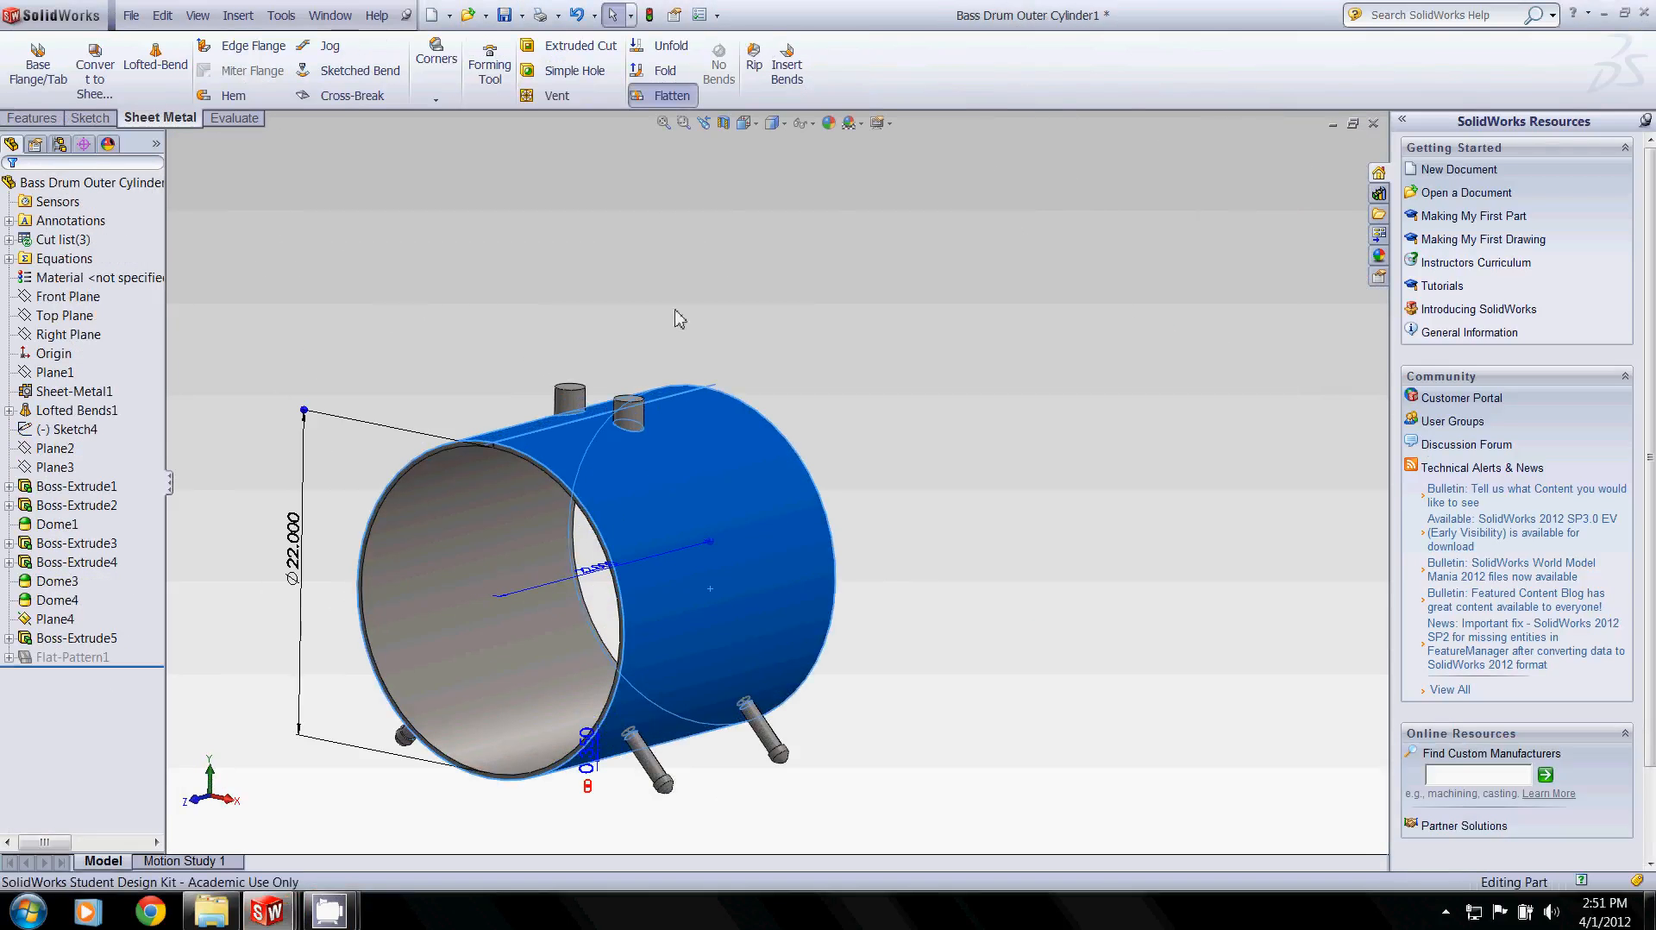
click(671, 94)
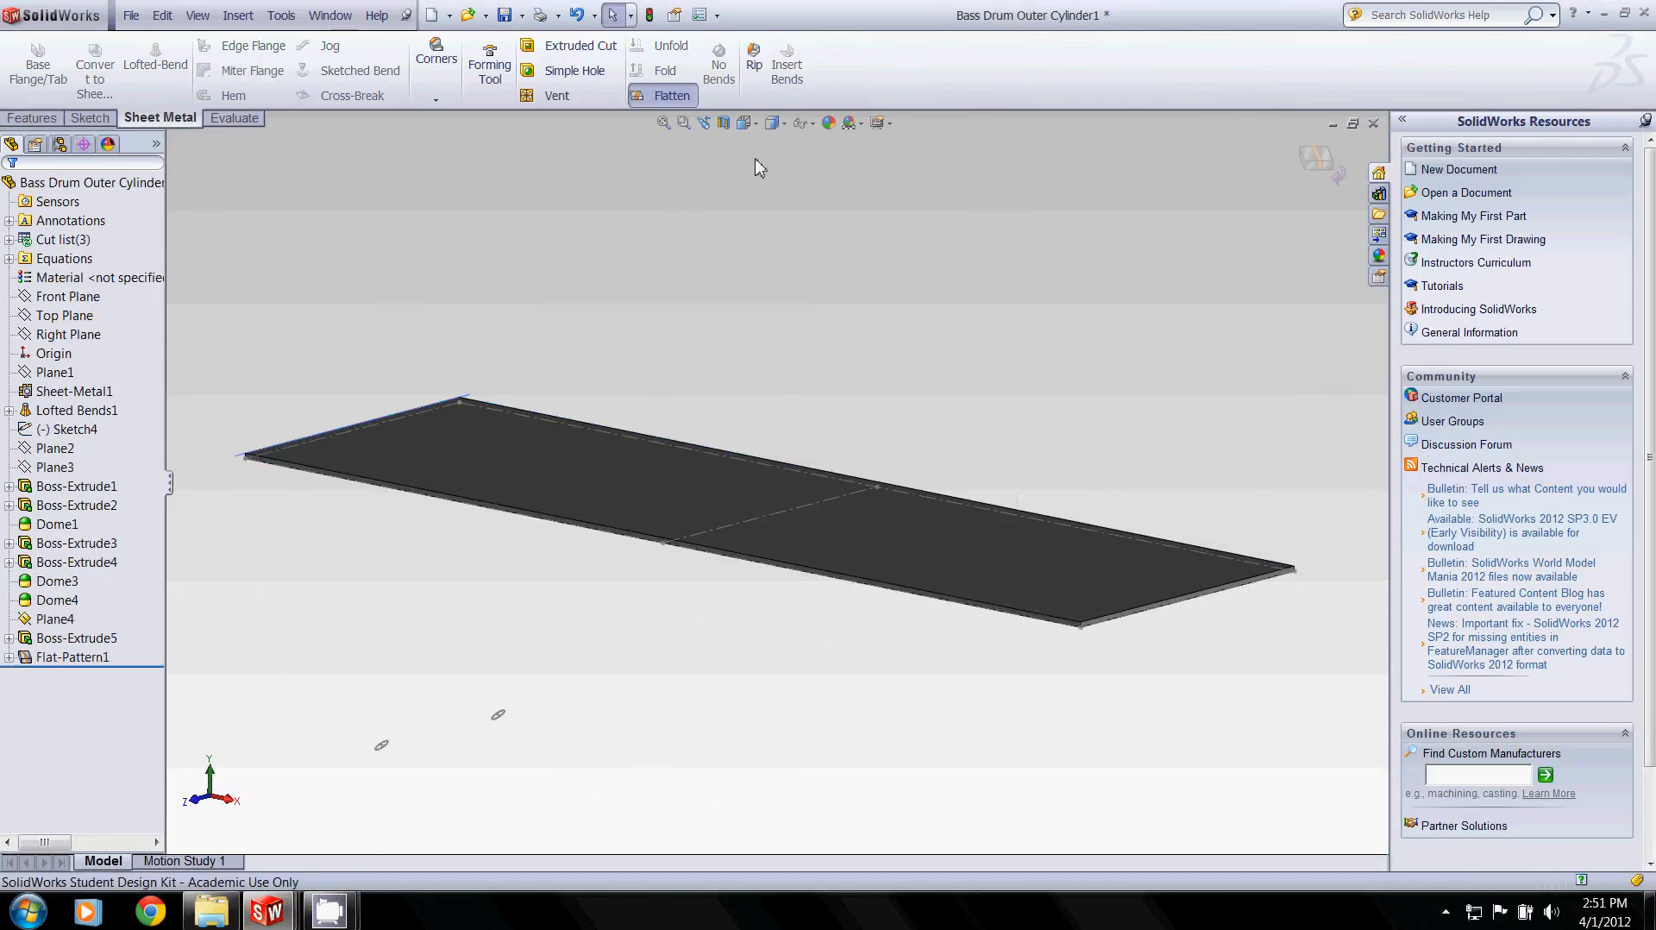
click(671, 95)
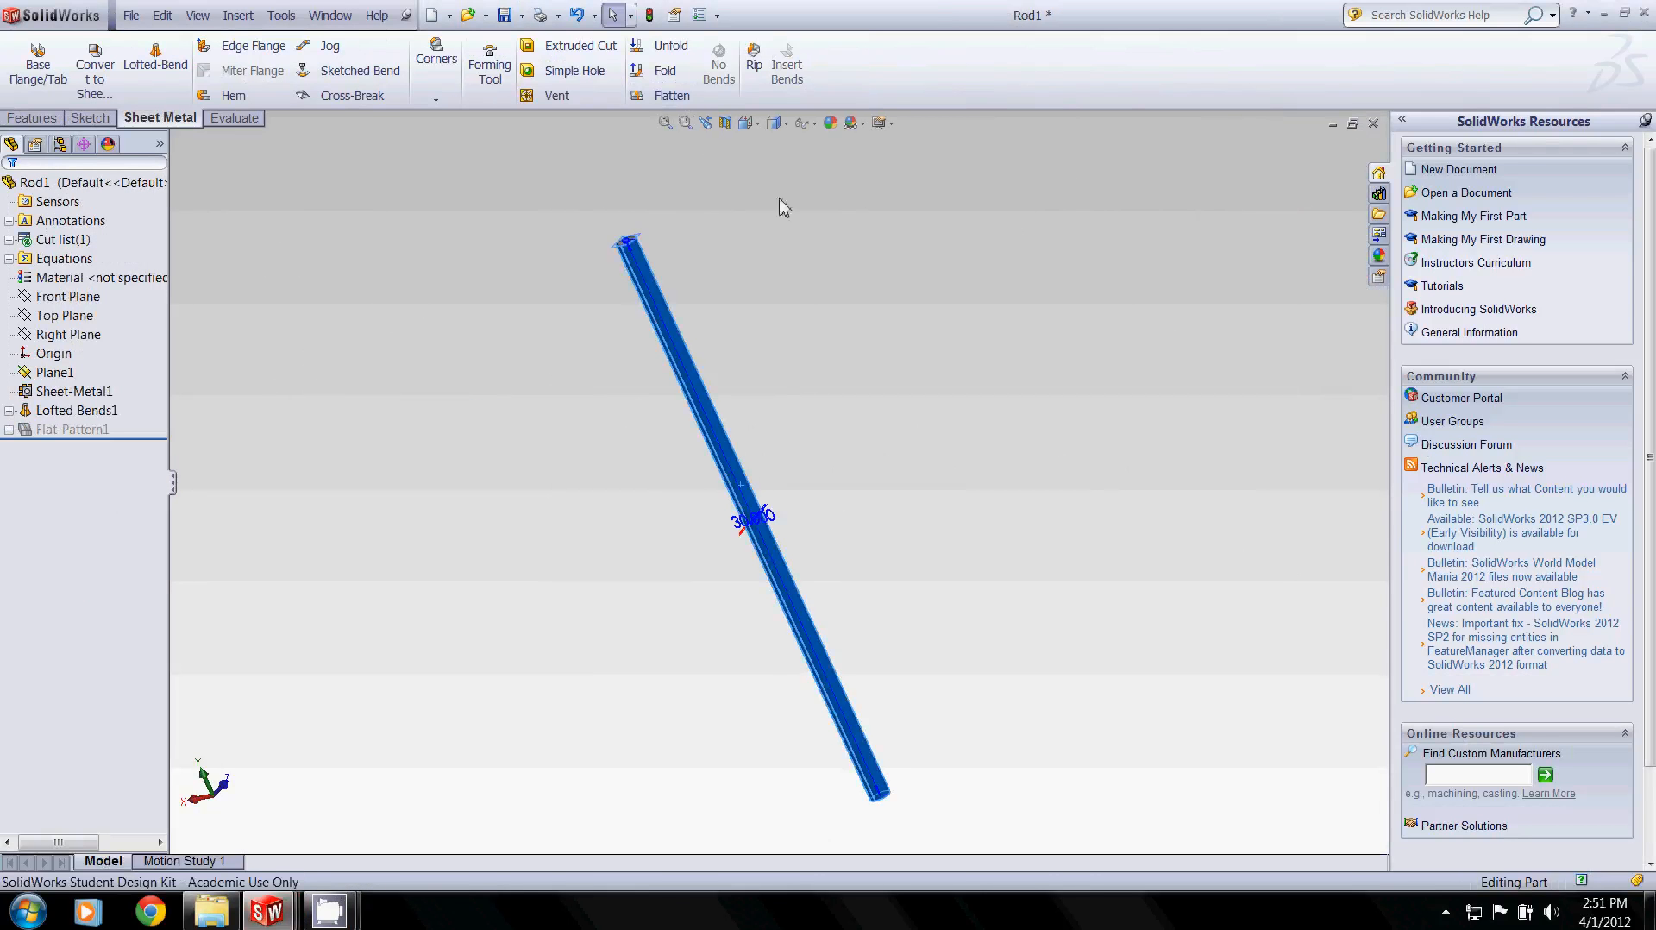
click(671, 95)
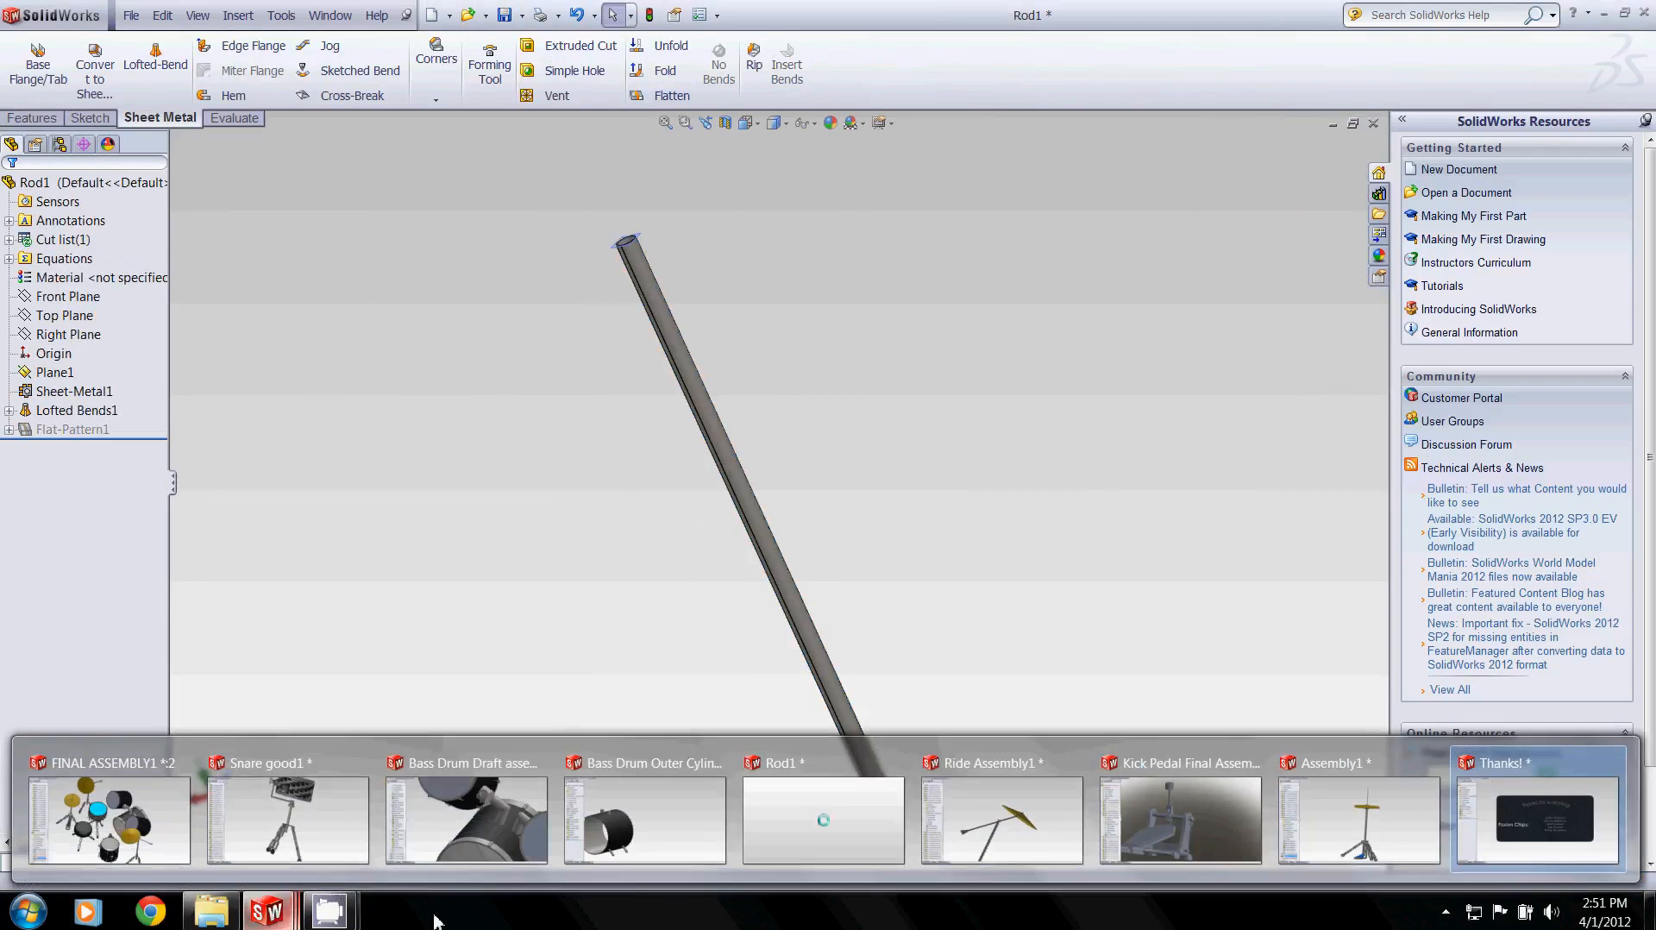
click(1000, 819)
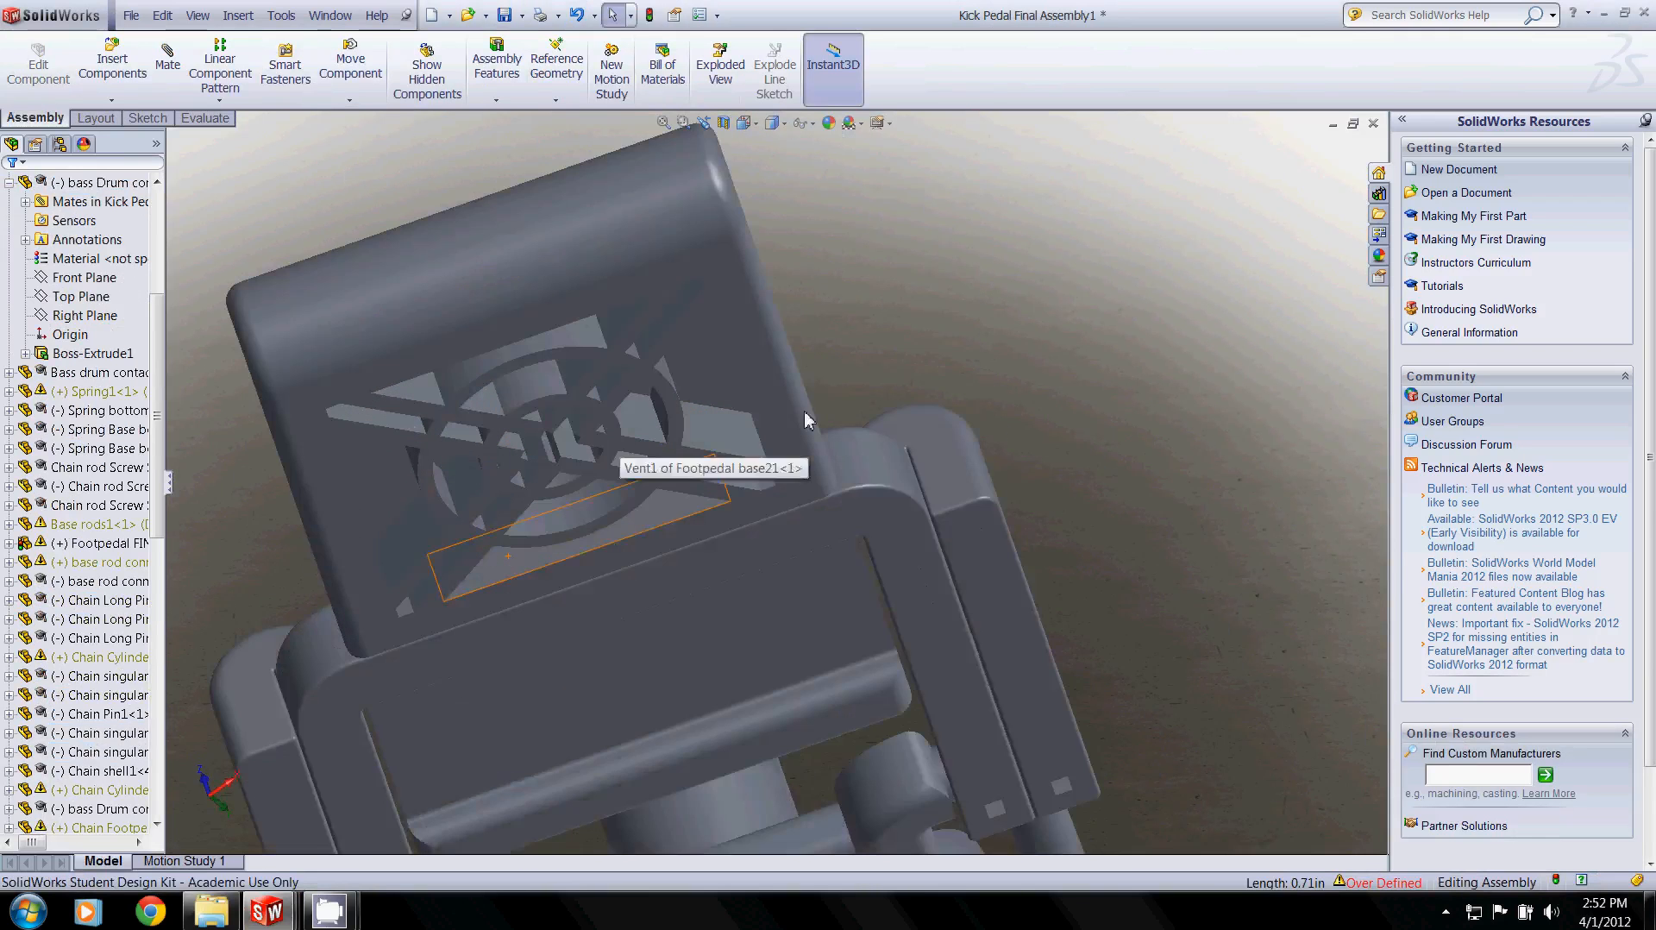
Orbit the kick pedal assembly to view the footboard underside, spring and pivot arm
drag(807, 421, 924, 438)
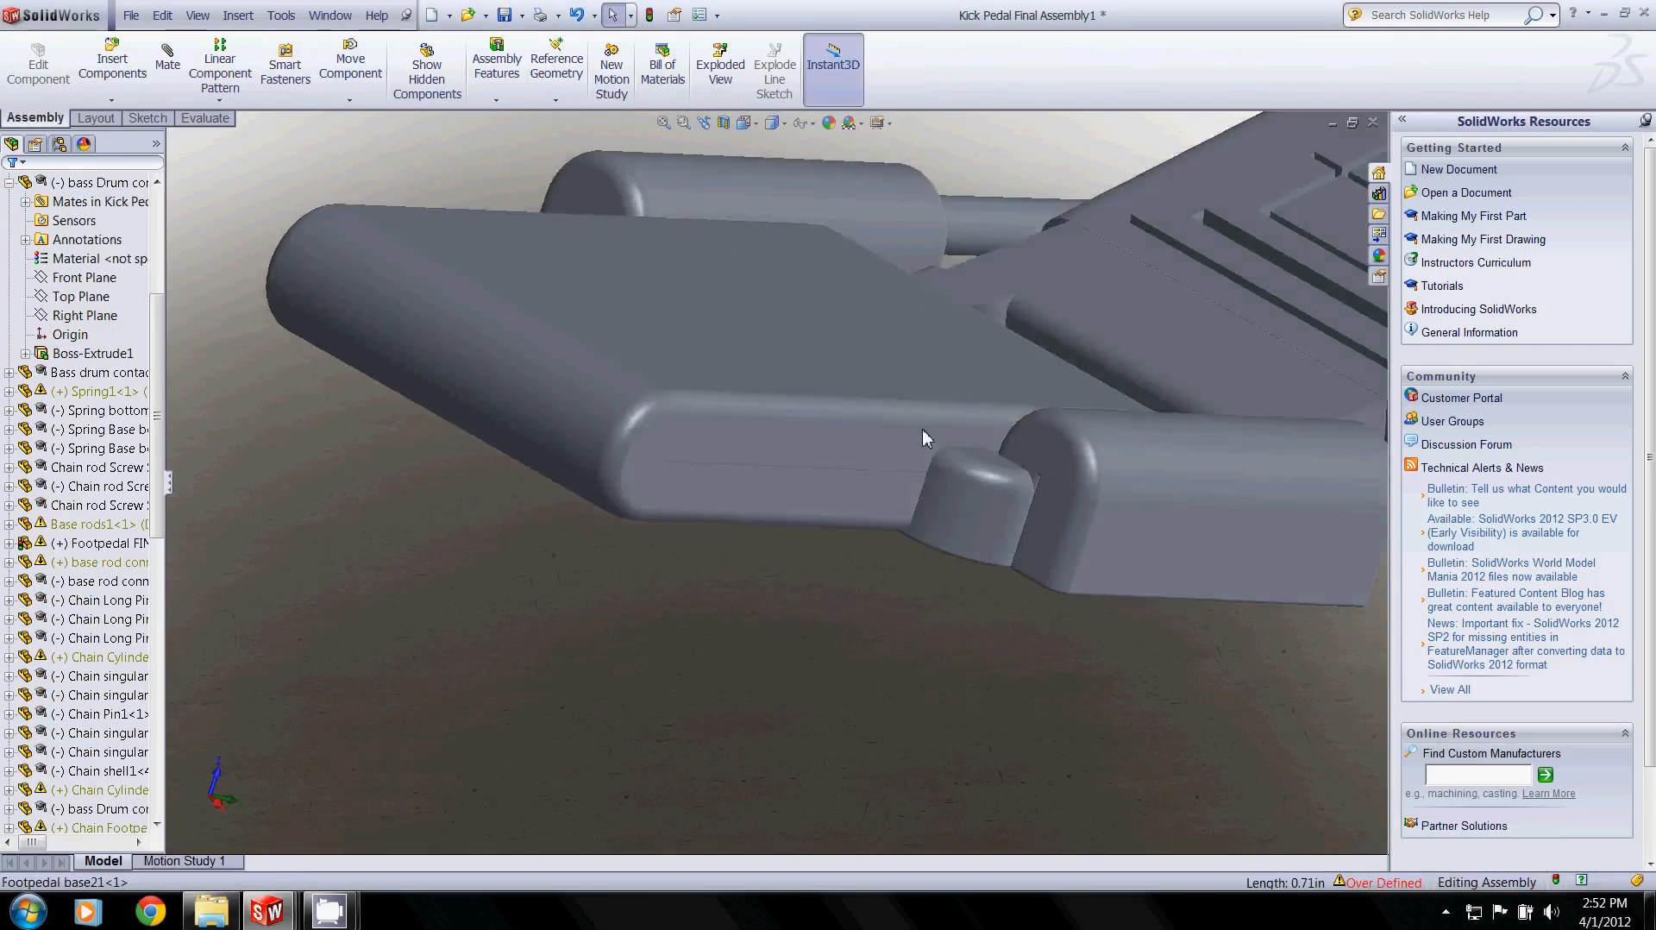
drag(925, 438, 981, 607)
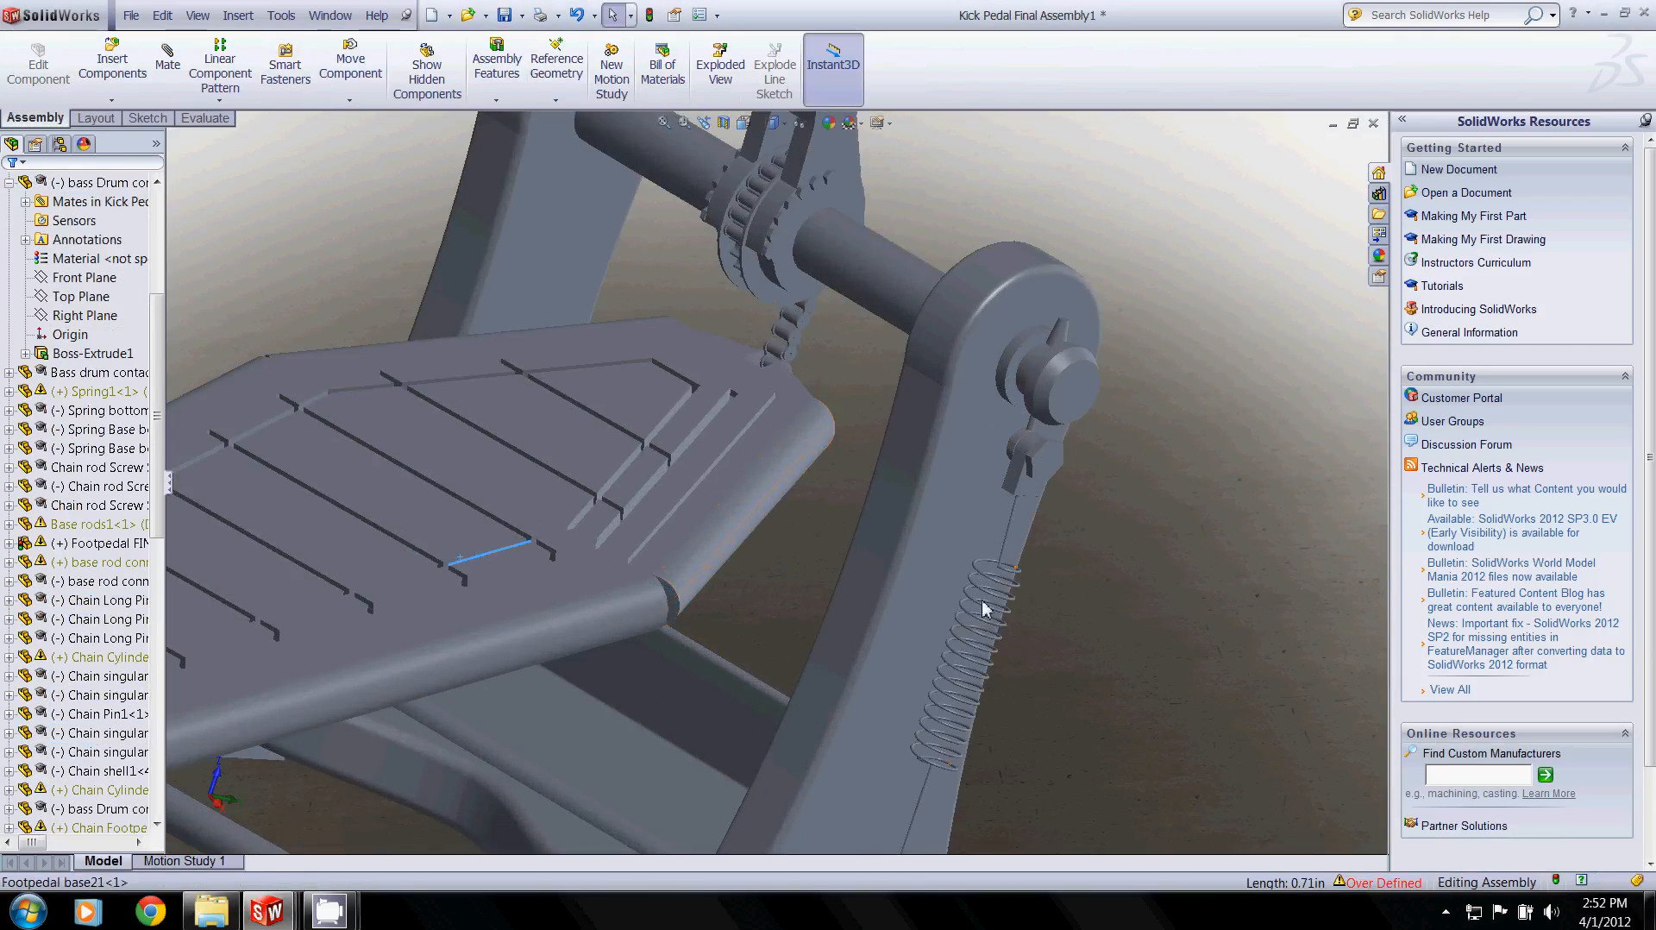